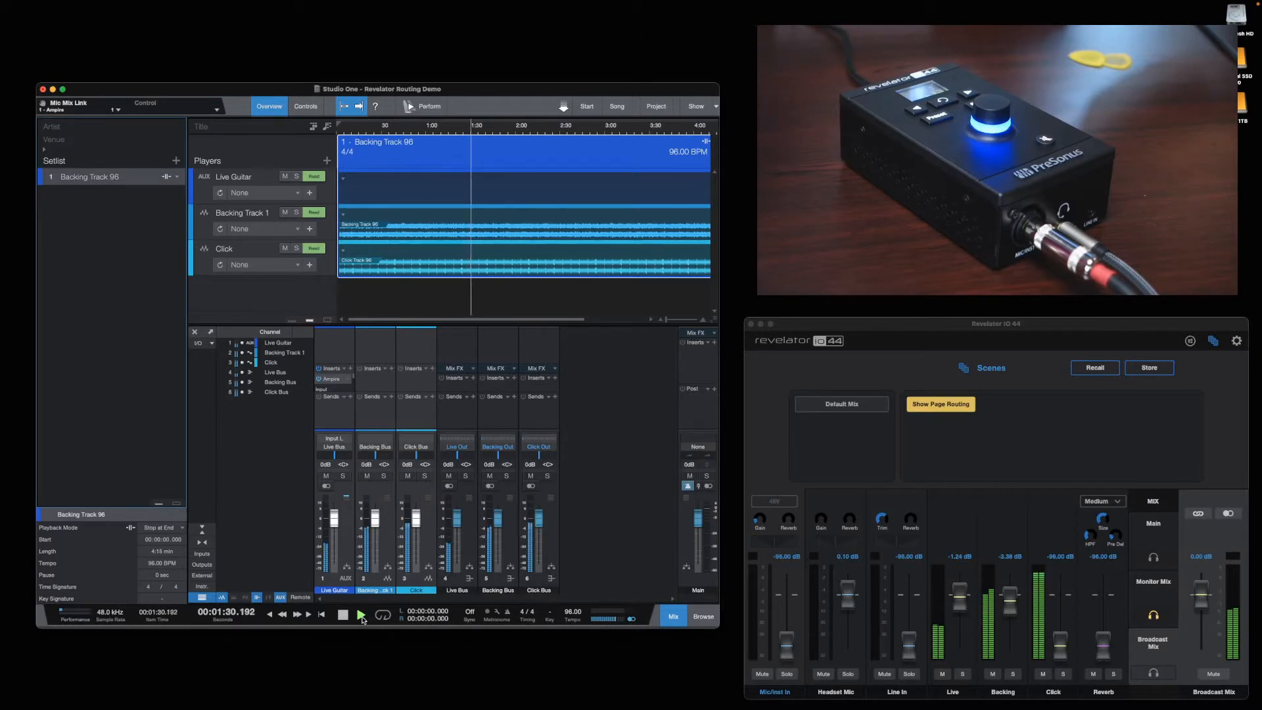
Add stereo outputs for Live Out, Backing Out and Click Out in Audio I/O Setup, and apply.
click(361, 613)
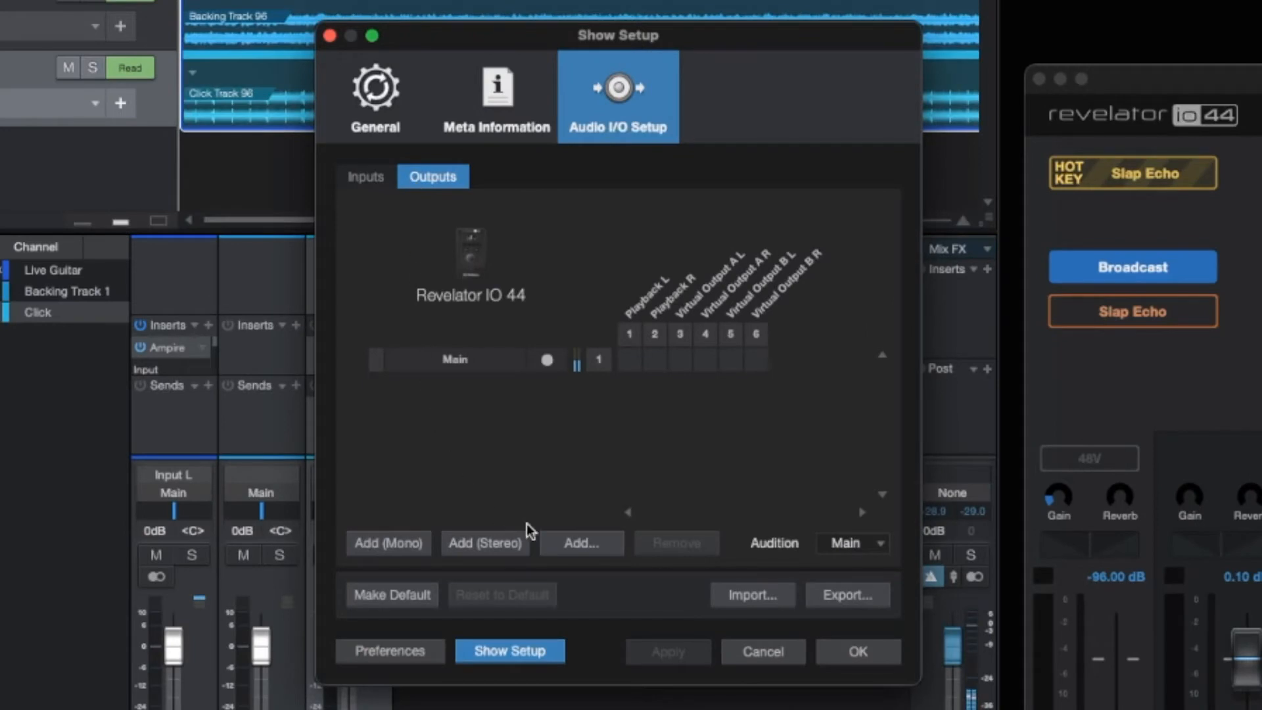
click(485, 542)
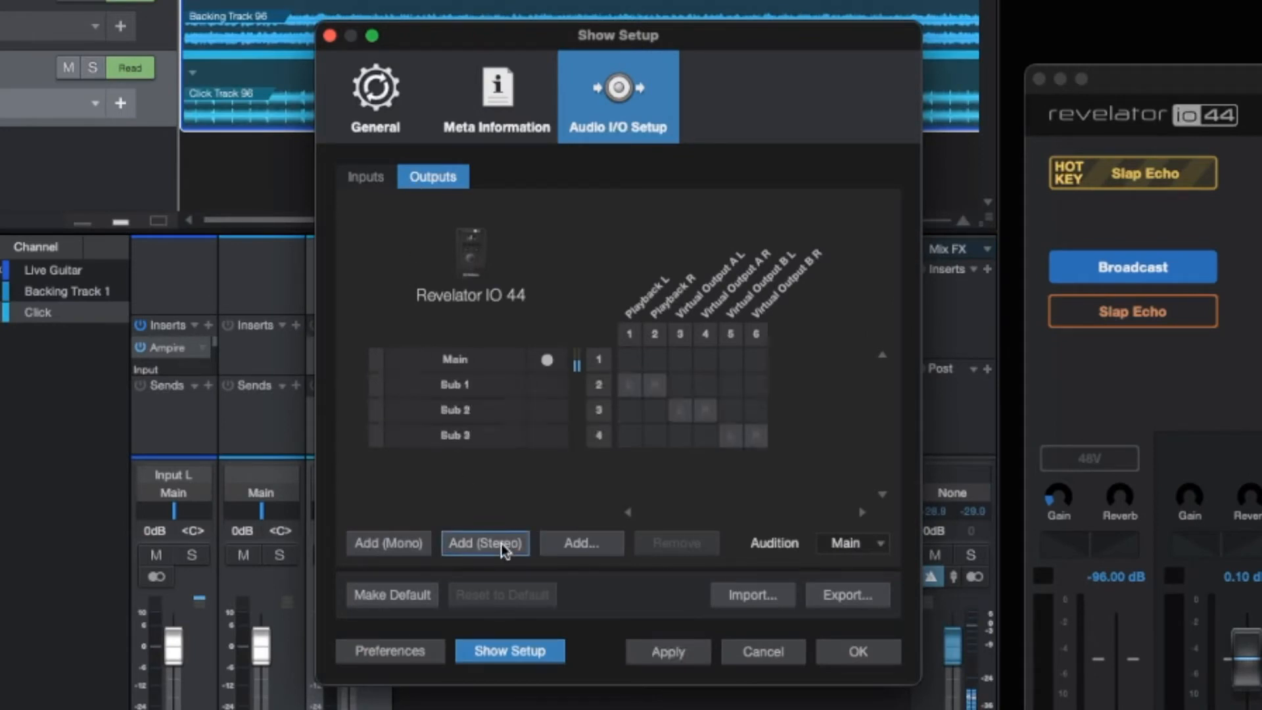
click(484, 542)
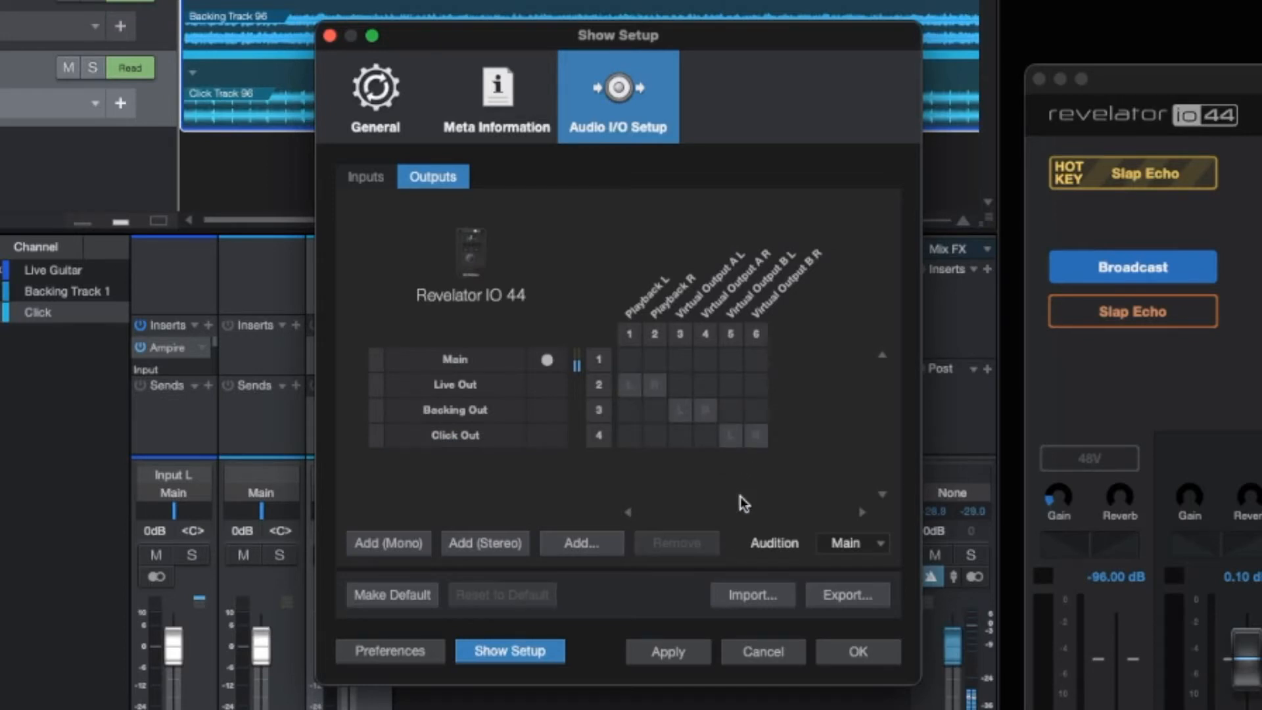
click(857, 652)
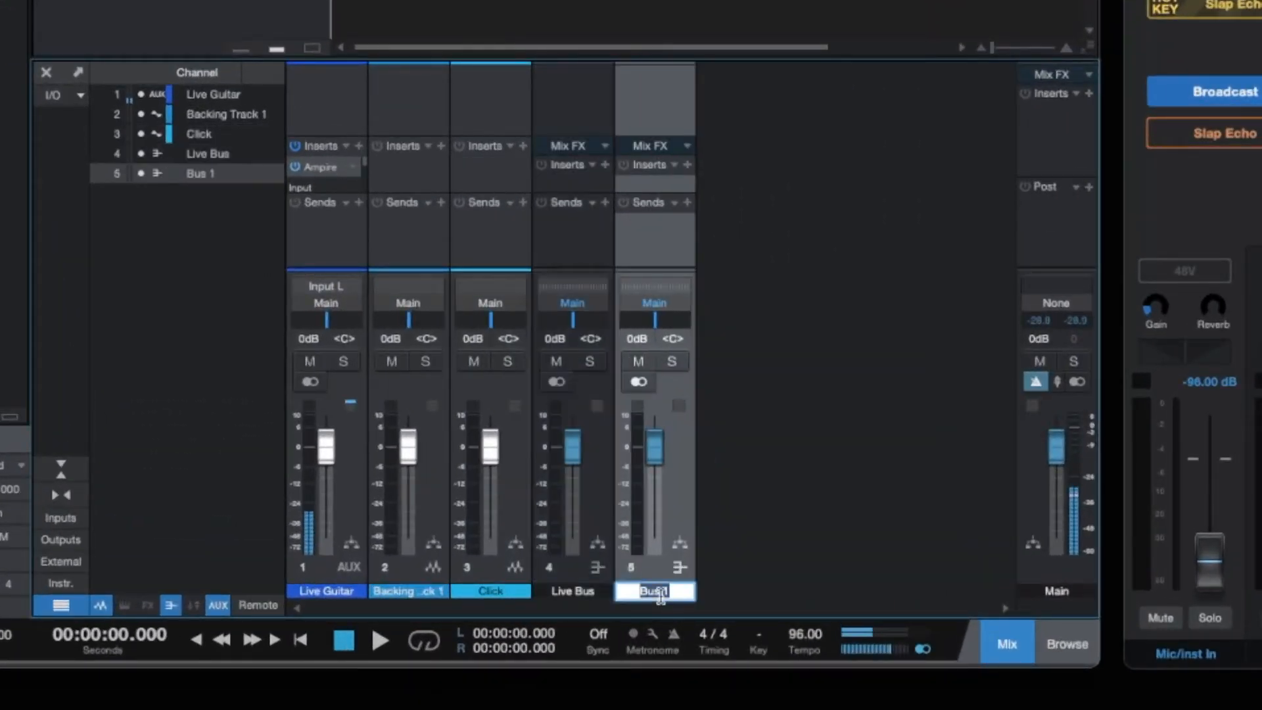
Add a Click Bus channel to the mixer beside Live Bus and Backing Bus.
right_click(655, 591)
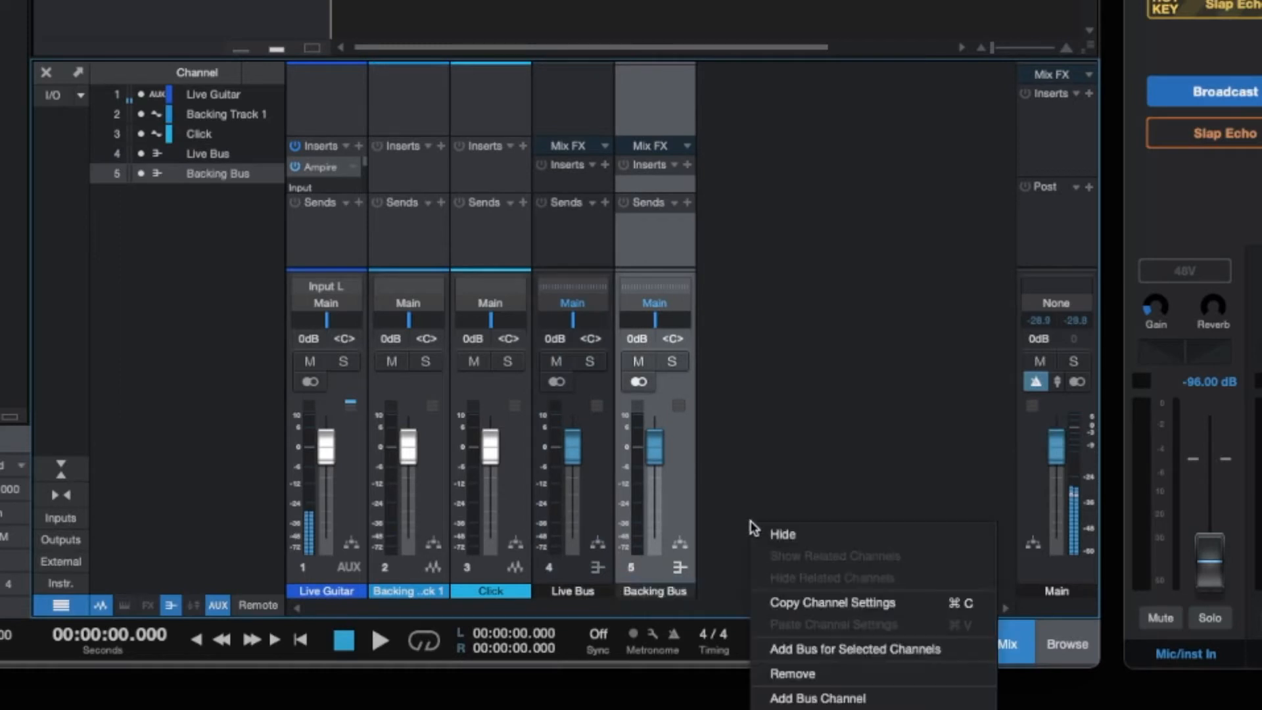
click(850, 649)
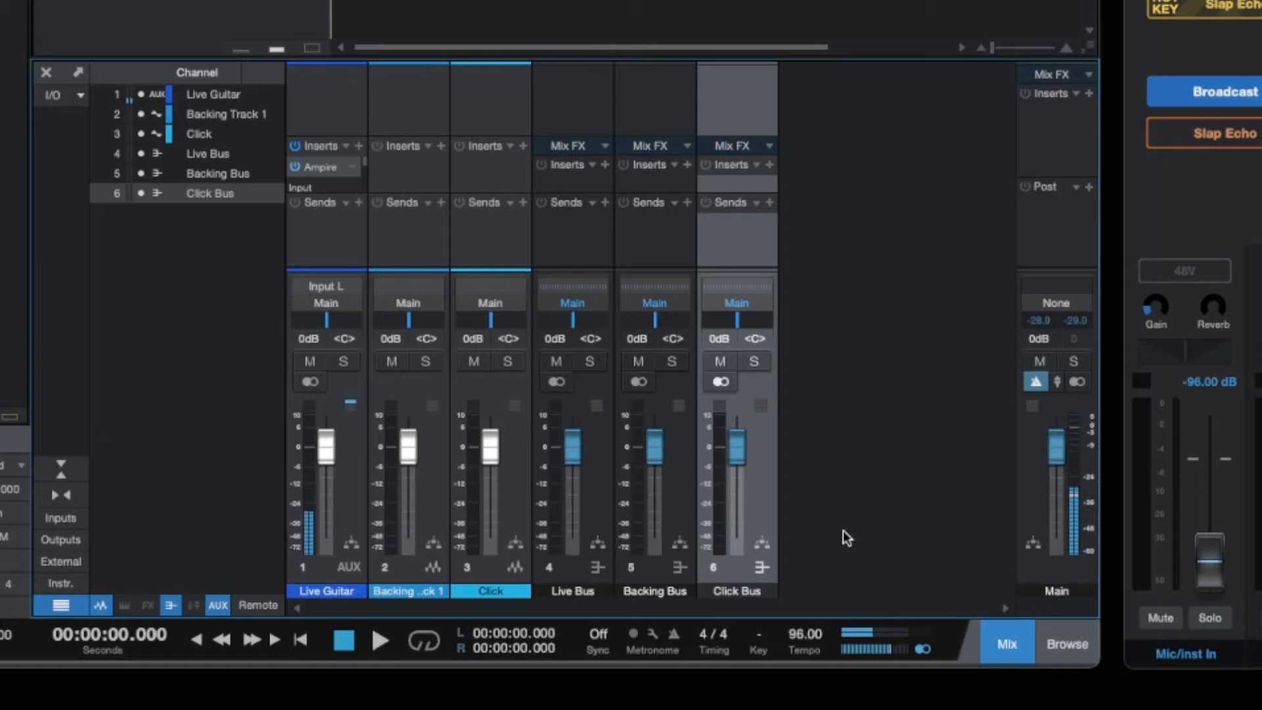
Set bus outputs: Live Bus to Live Out, Backing Bus to Backing Out, Click Bus to Click Out.
click(573, 302)
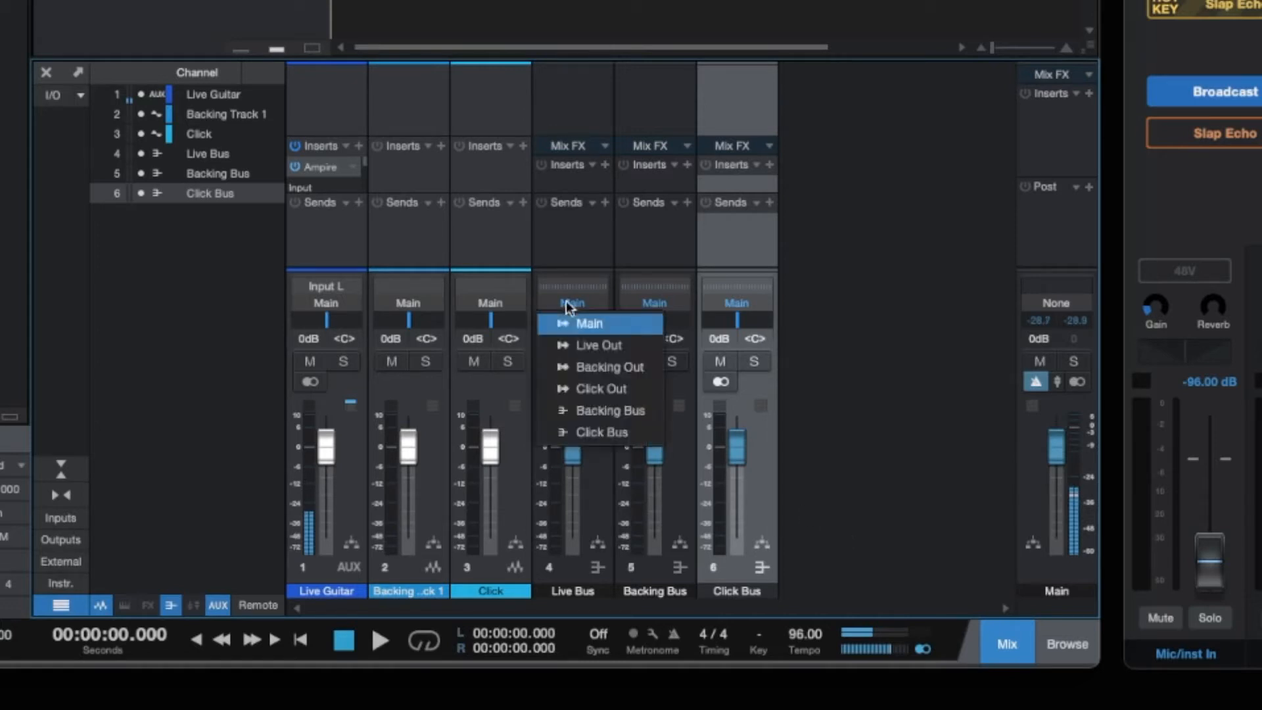
click(598, 345)
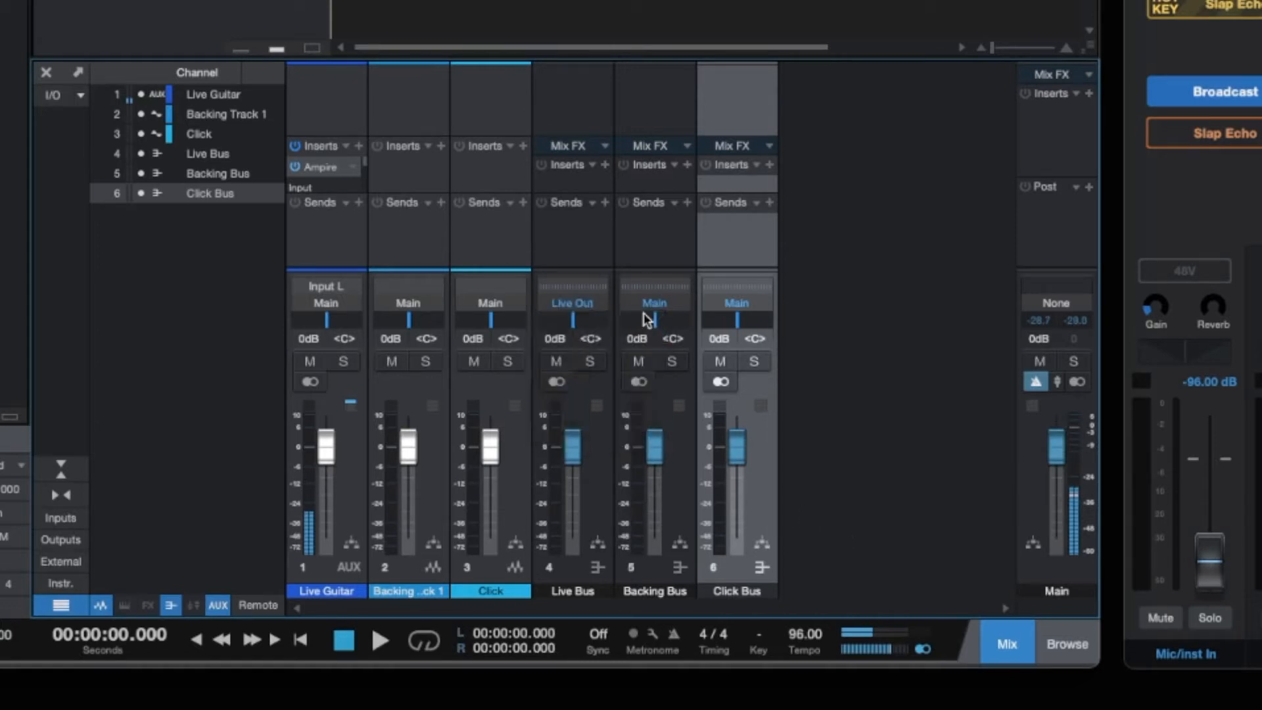
click(734, 302)
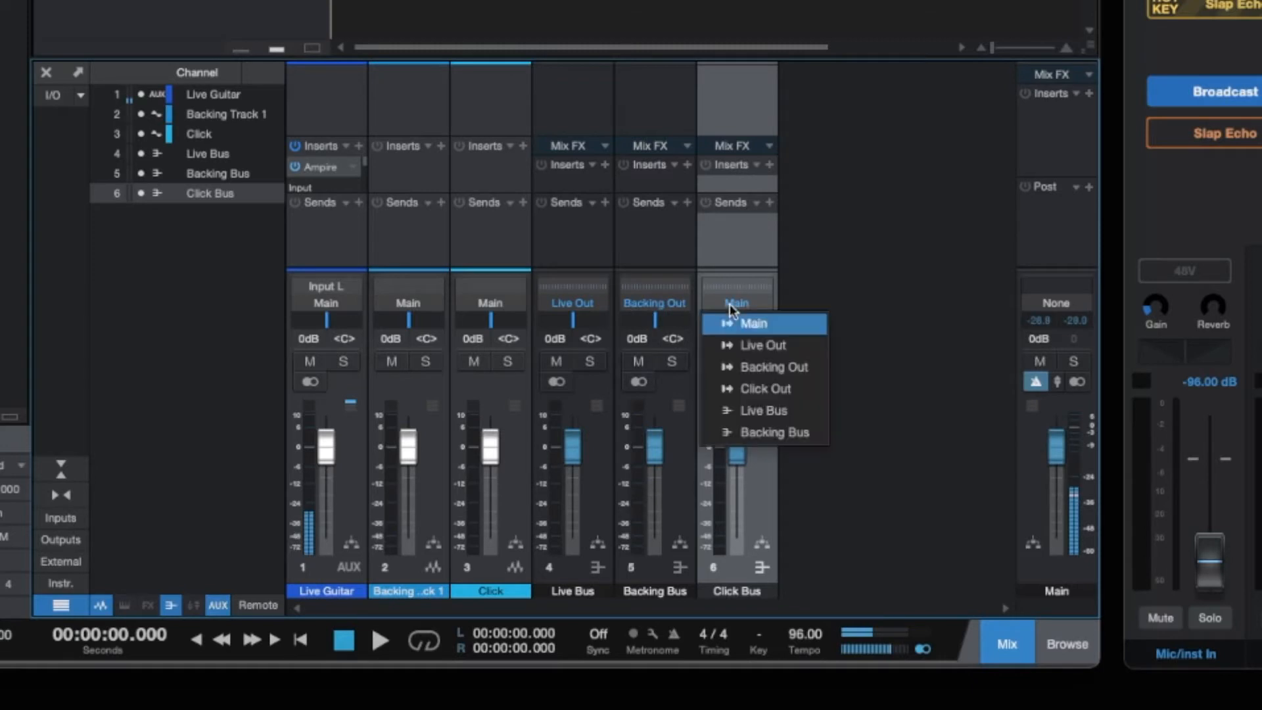
click(763, 387)
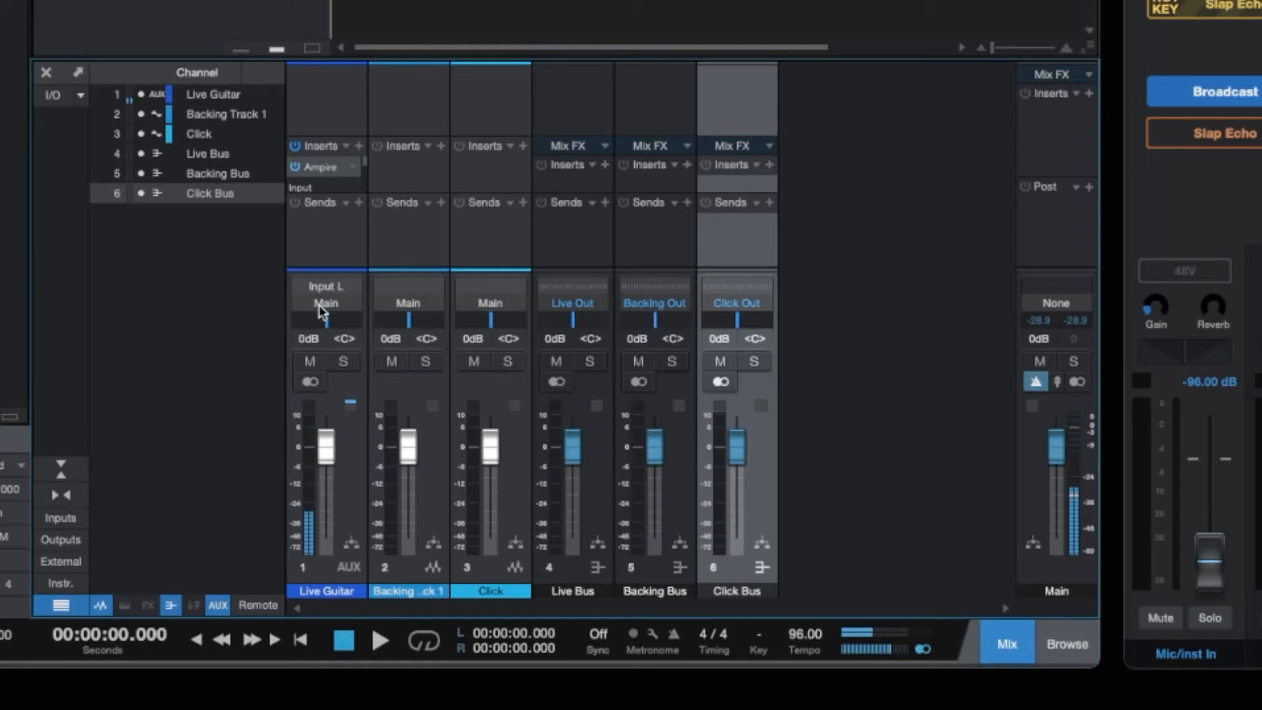
Route Live Guitar to Live Bus, Backing Track 1 to Backing Bus, Click to Click Bus.
click(325, 303)
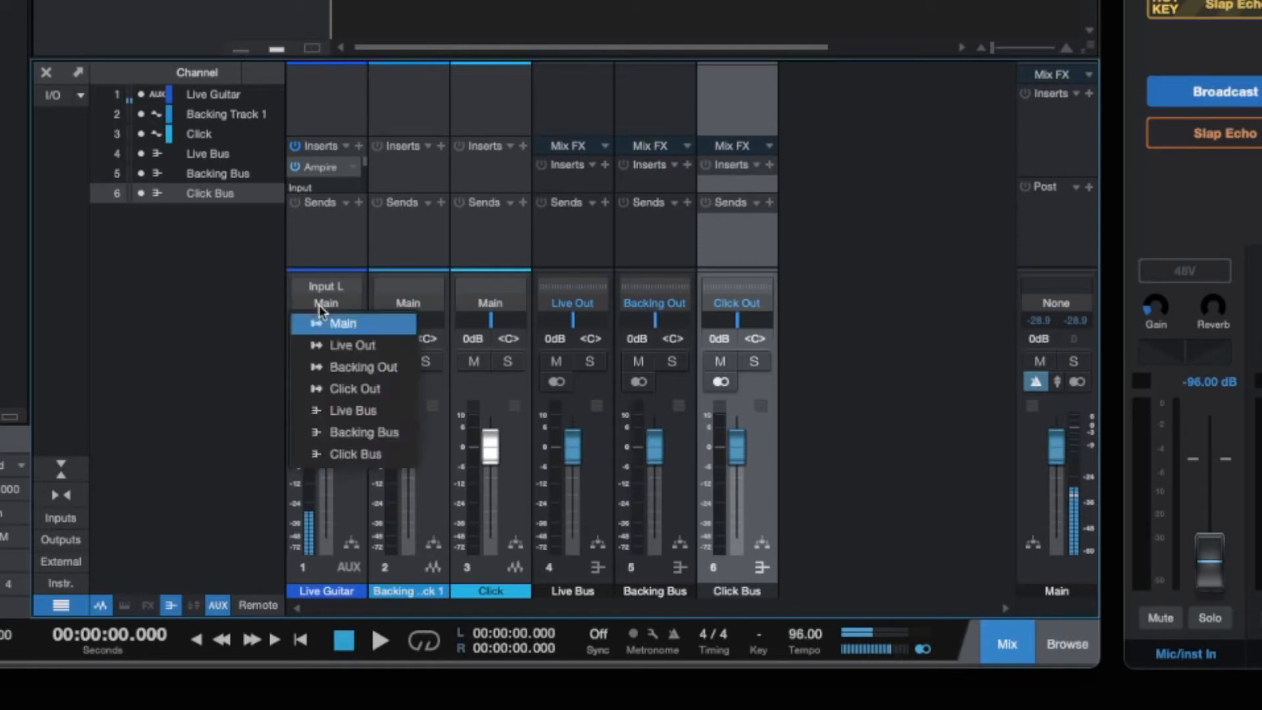
click(352, 410)
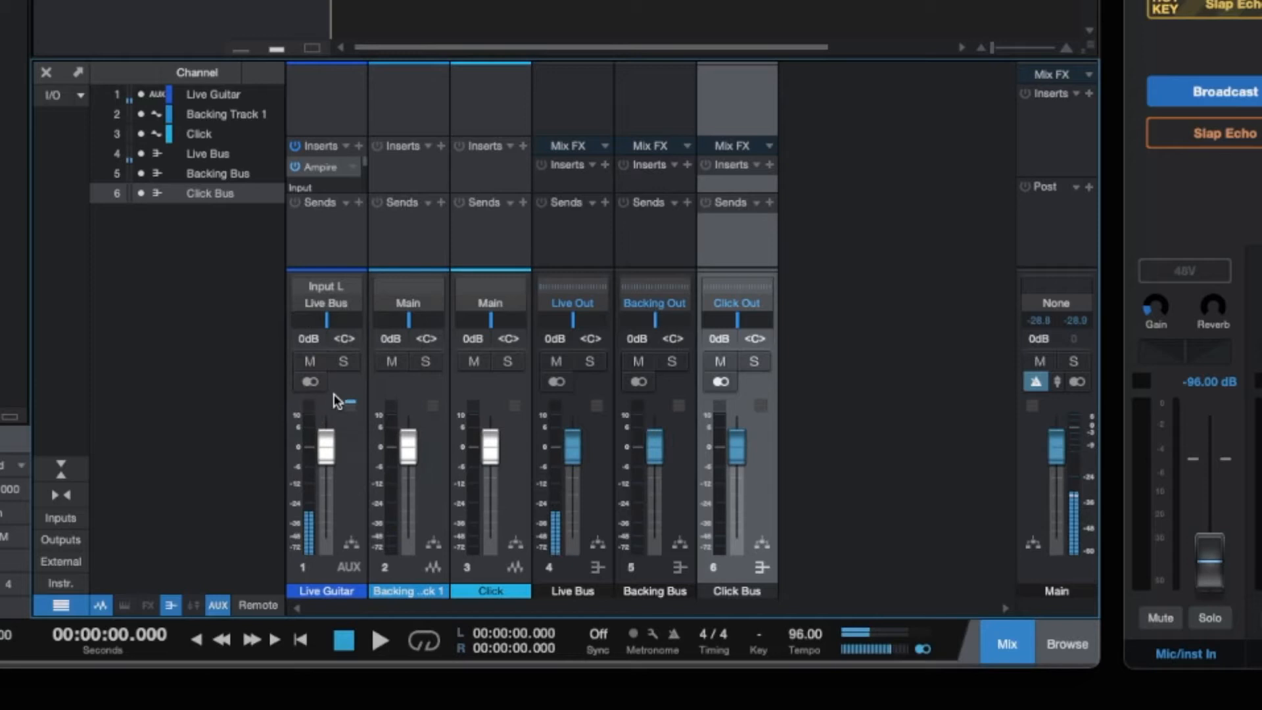
click(408, 302)
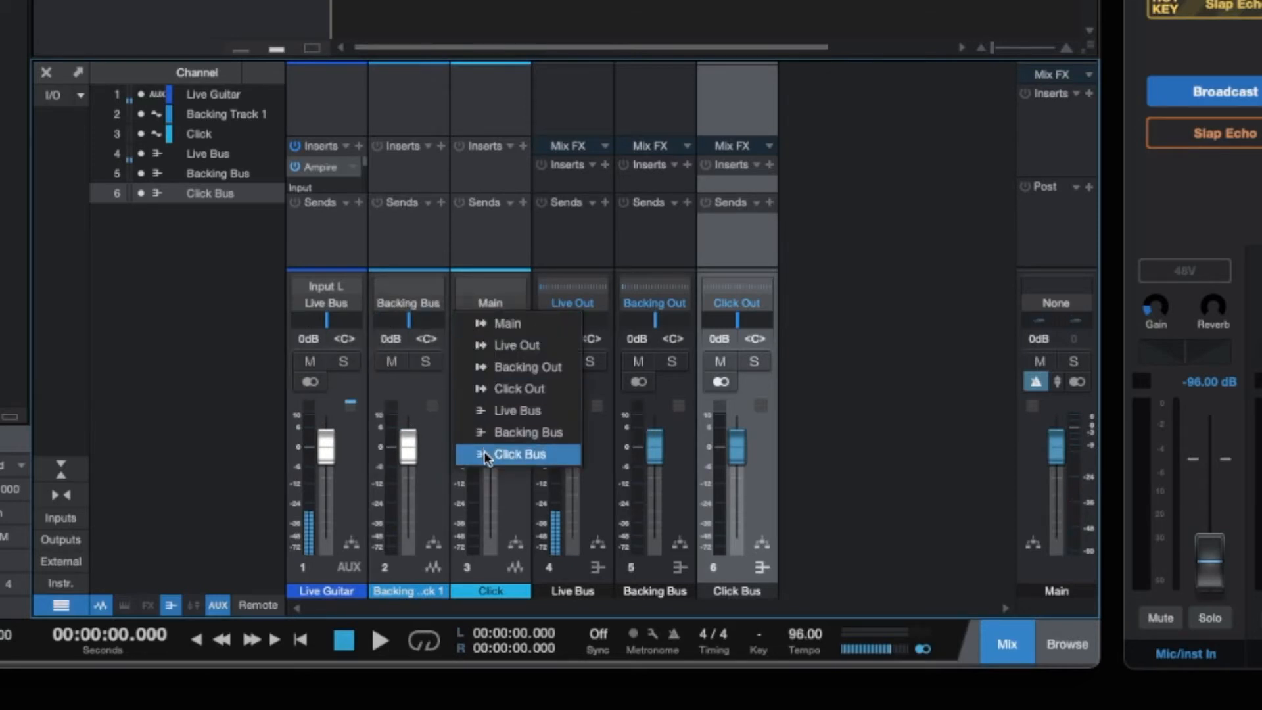
click(519, 454)
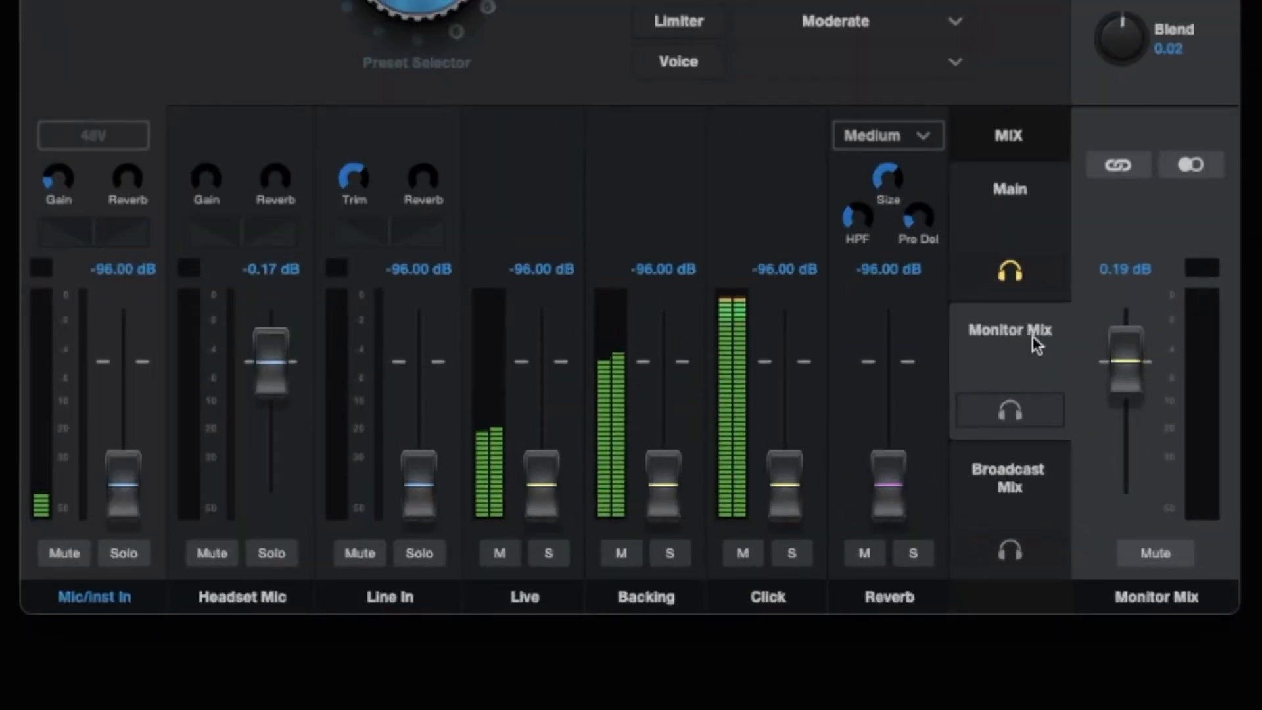
Turn on the Monitor Mix headphone button in the Revelator MIX section.
click(1008, 410)
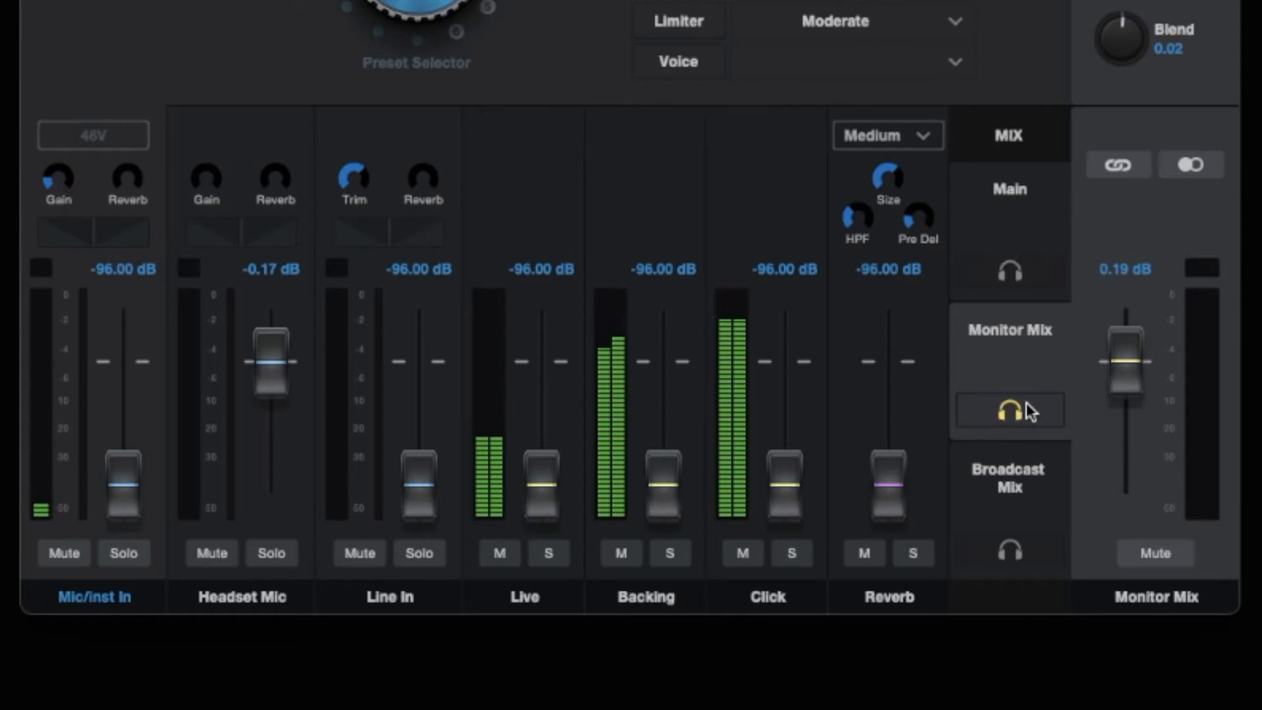
mouse_move(965, 432)
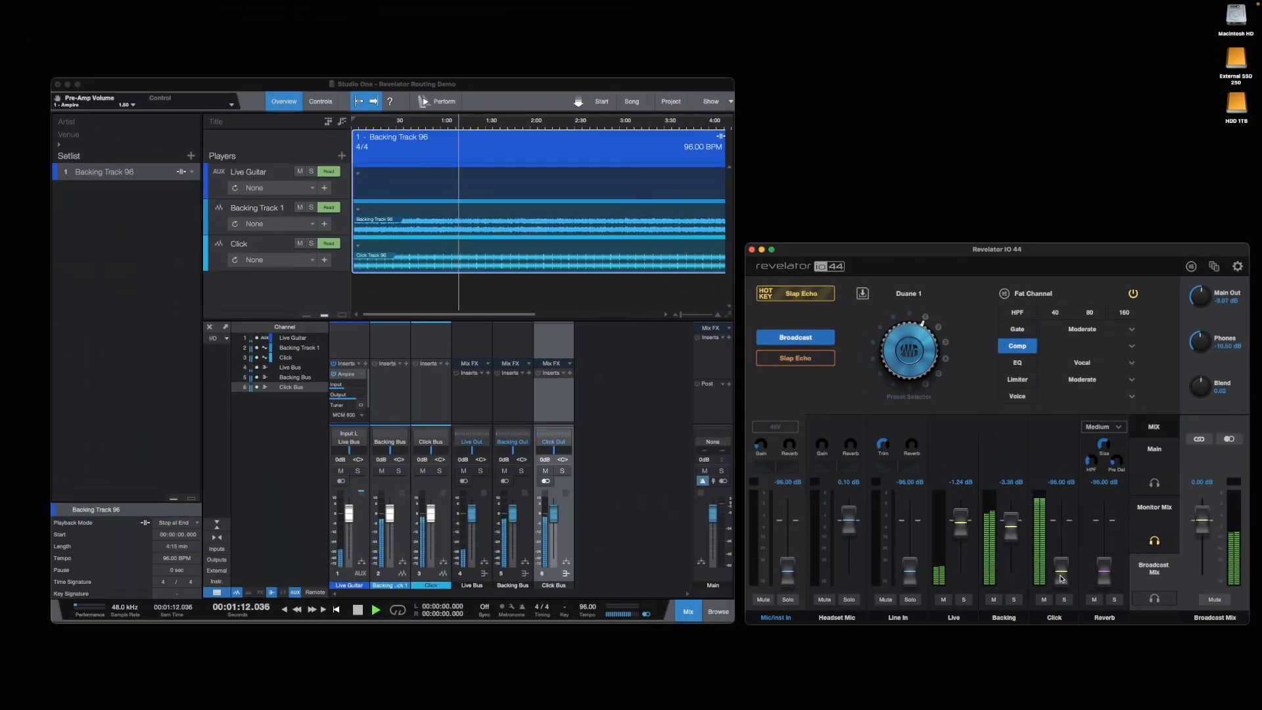
Load the Show Page Routing scene from the Scenes list.
click(1214, 266)
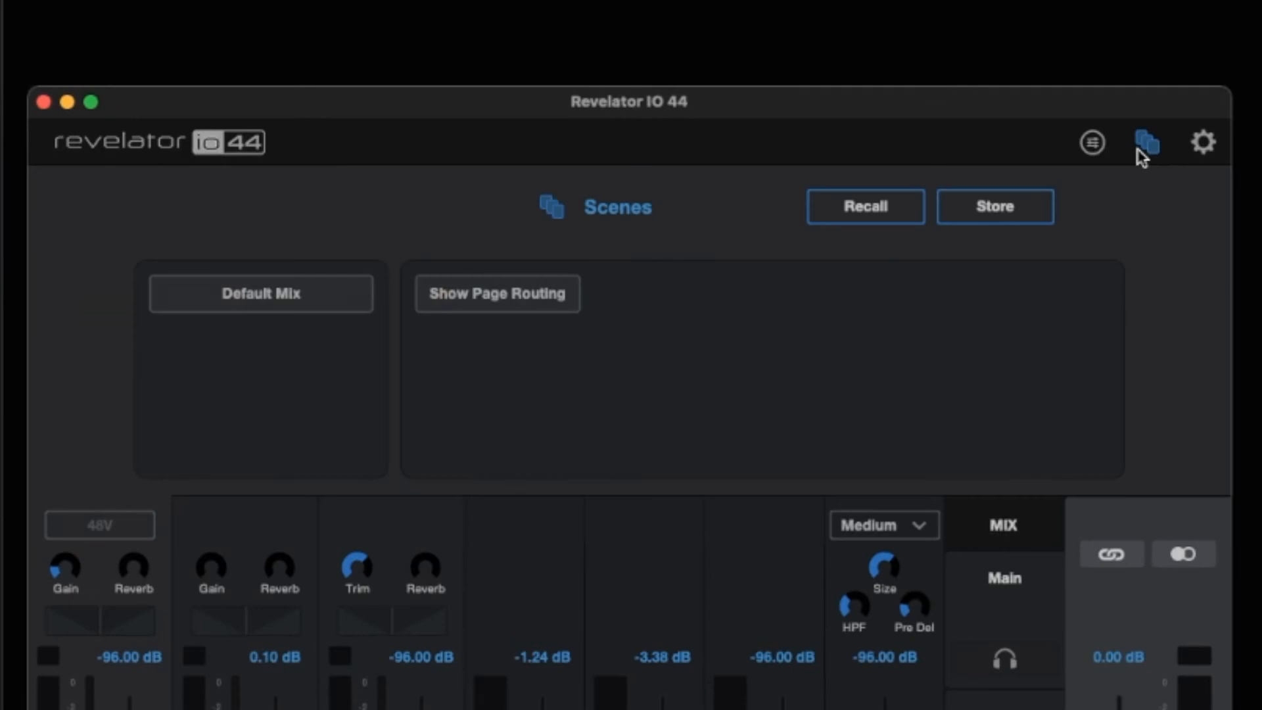
mouse_move(555, 301)
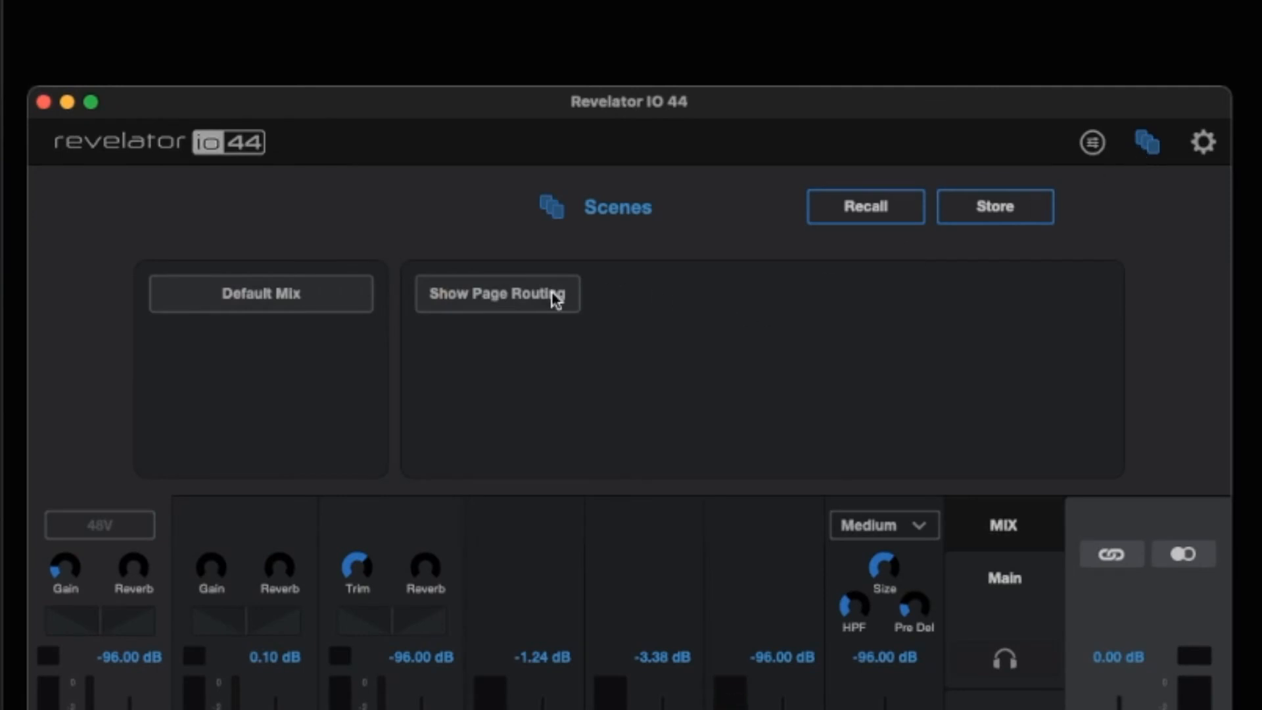
click(496, 293)
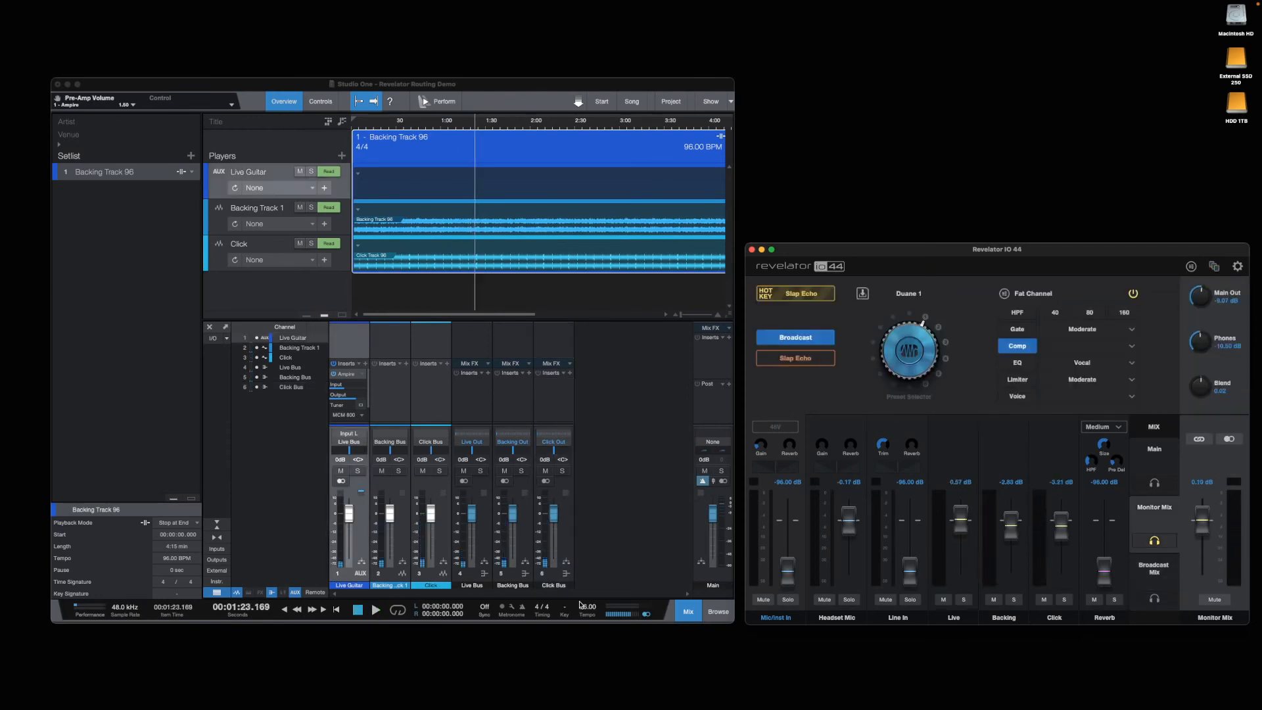
Turn on the Broadcast Mix headphone button in the MIX section.
click(336, 609)
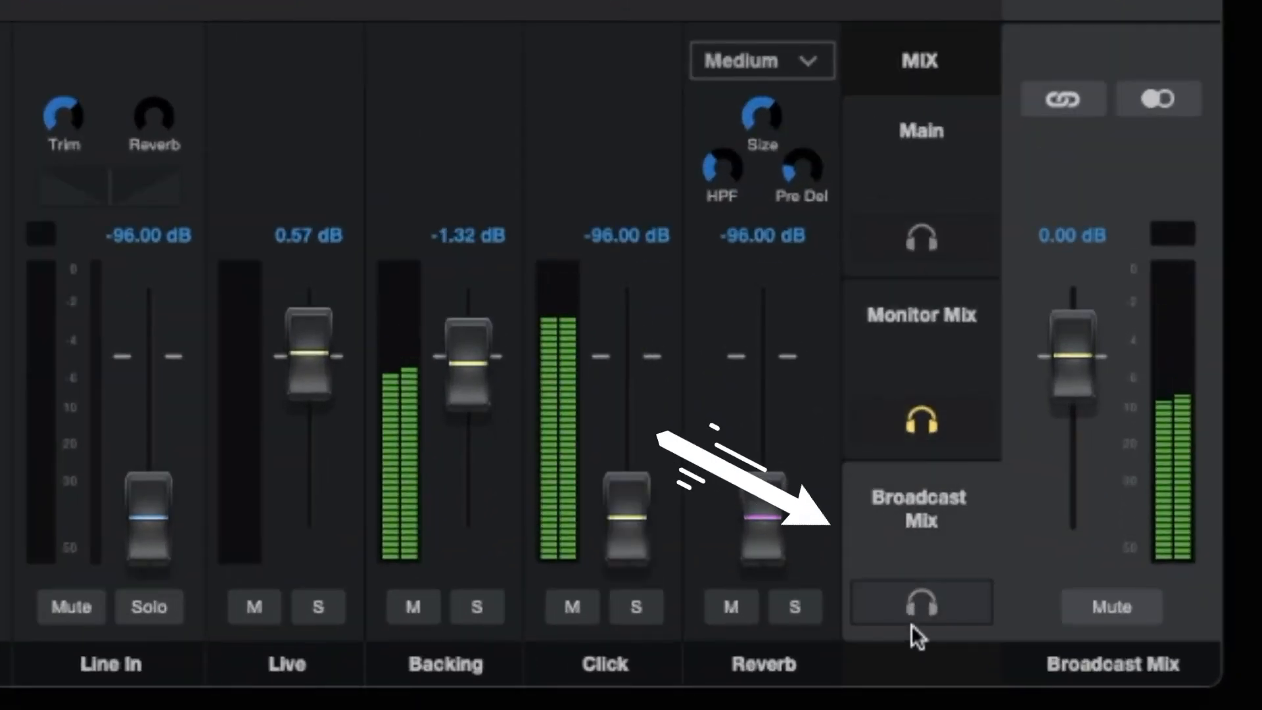
click(921, 602)
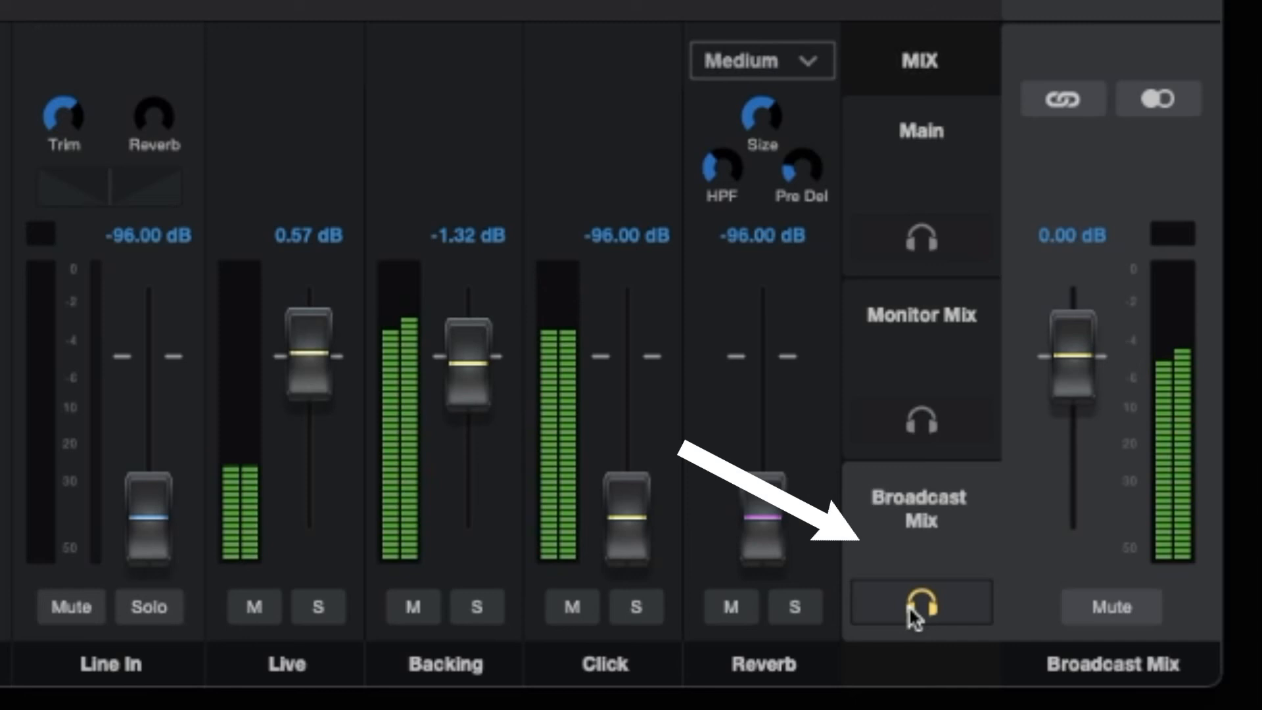